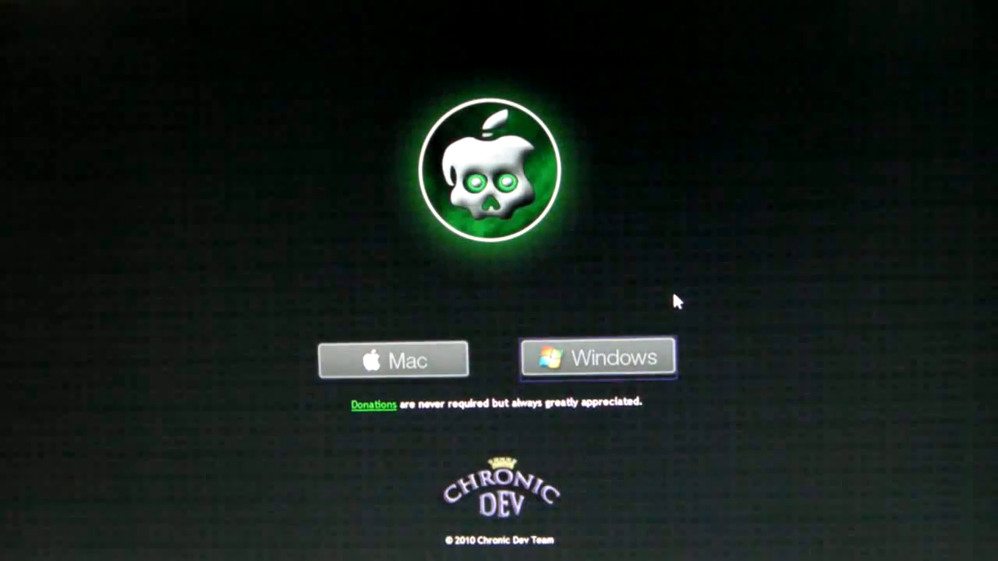
pyautogui.moveTo(651, 194)
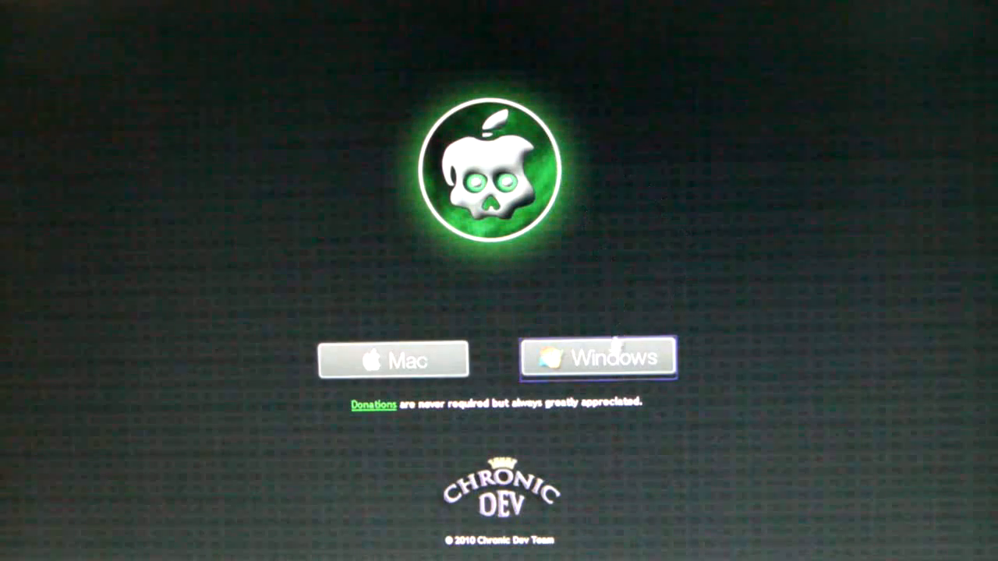
# - Download greenpois0n for Windows, select greenpois0n.exe on the desktop, and open its context menu
pyautogui.click(598, 358)
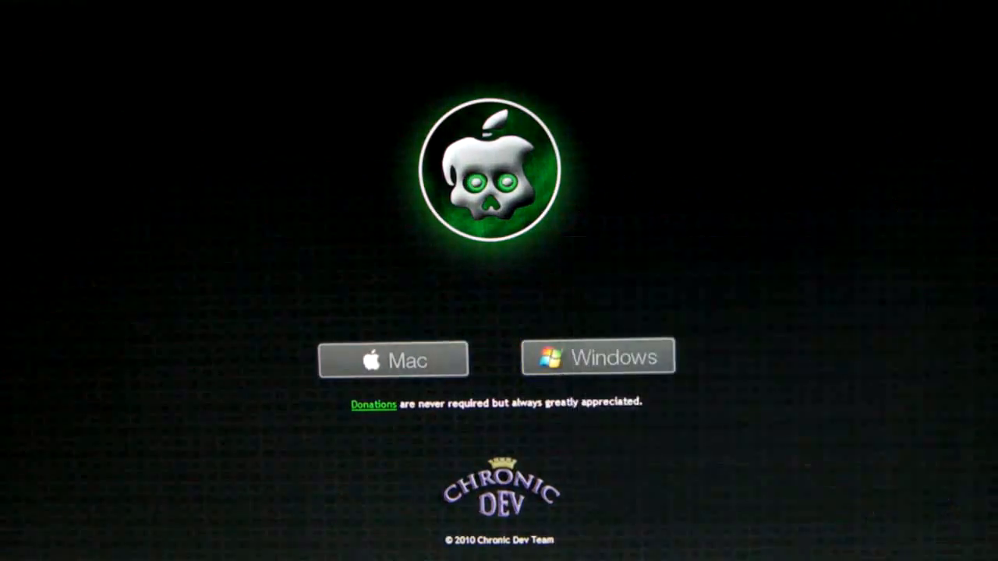
pyautogui.click(597, 357)
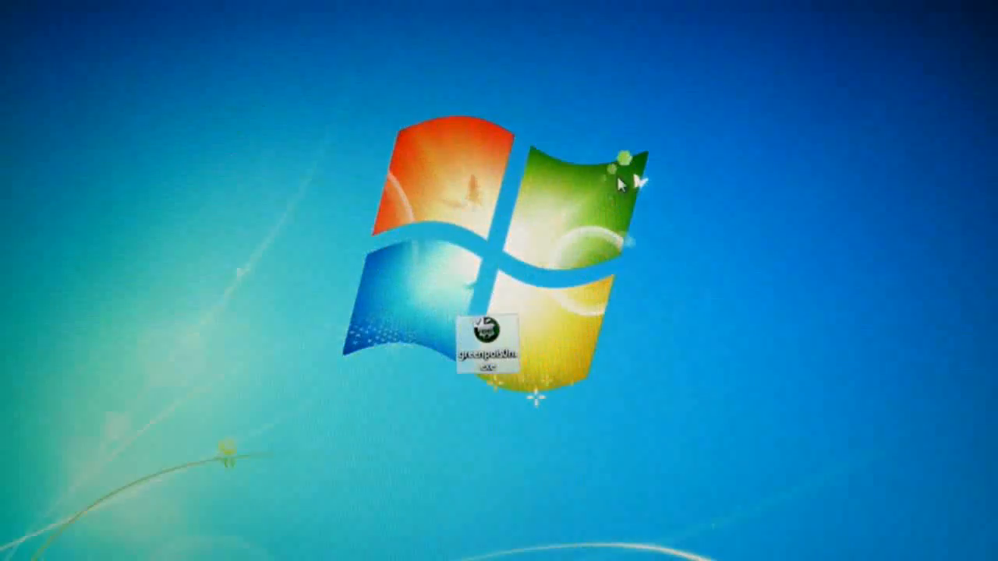
pyautogui.moveTo(480, 335)
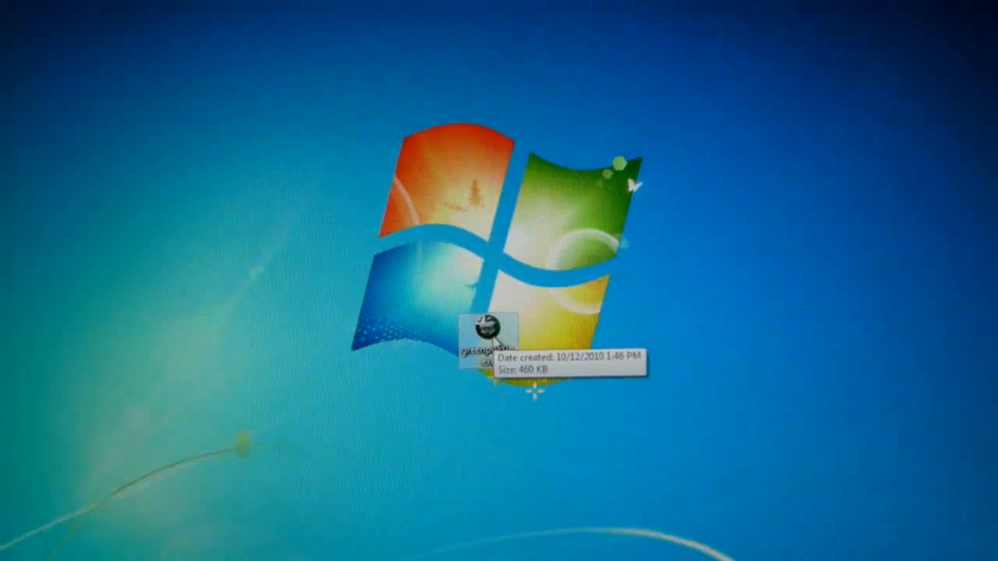
pyautogui.rightClick(491, 335)
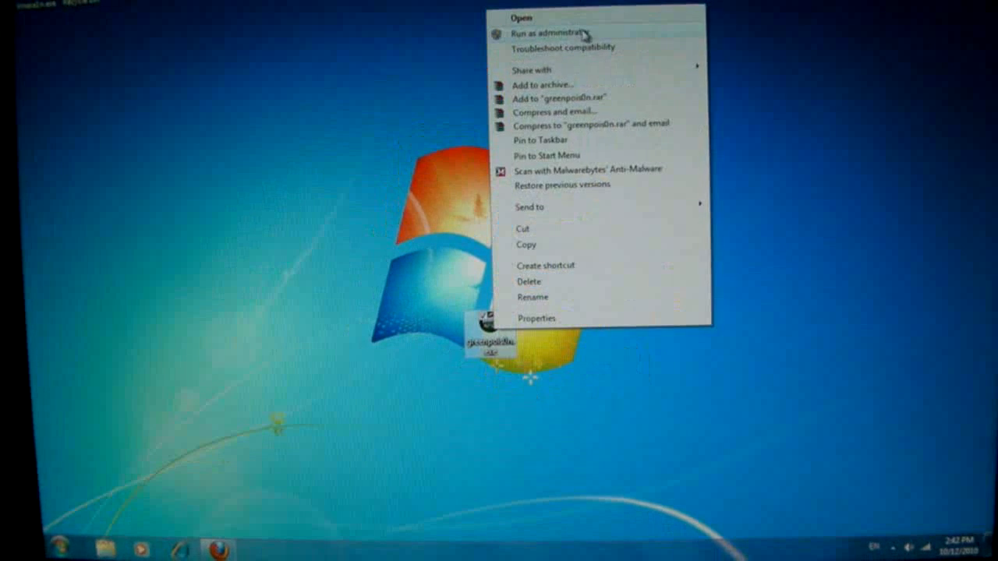
# - Run greenpois0n as administrator and start Prepare to Jailbreak (DFU) on the iPhone
pyautogui.click(522, 16)
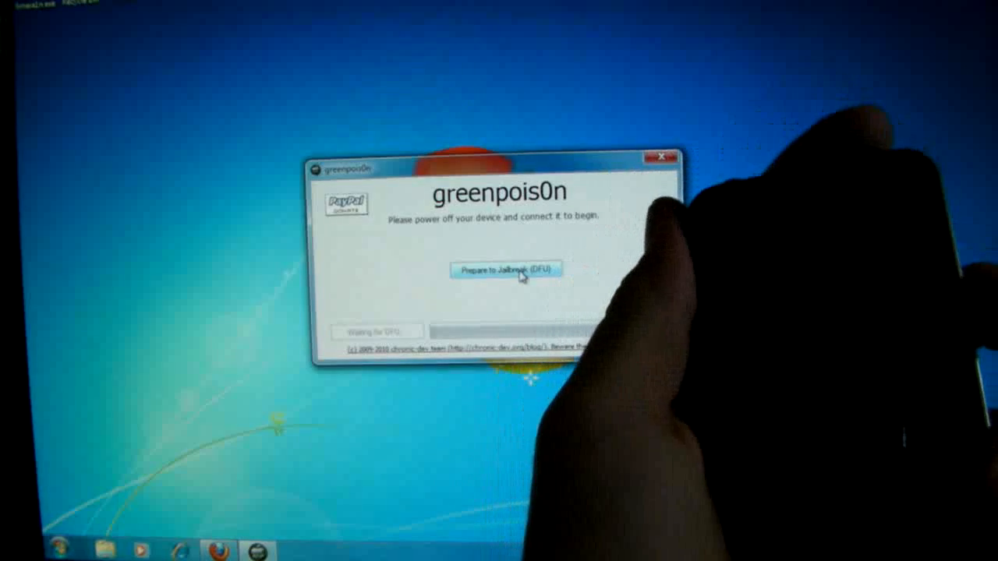
pyautogui.click(506, 271)
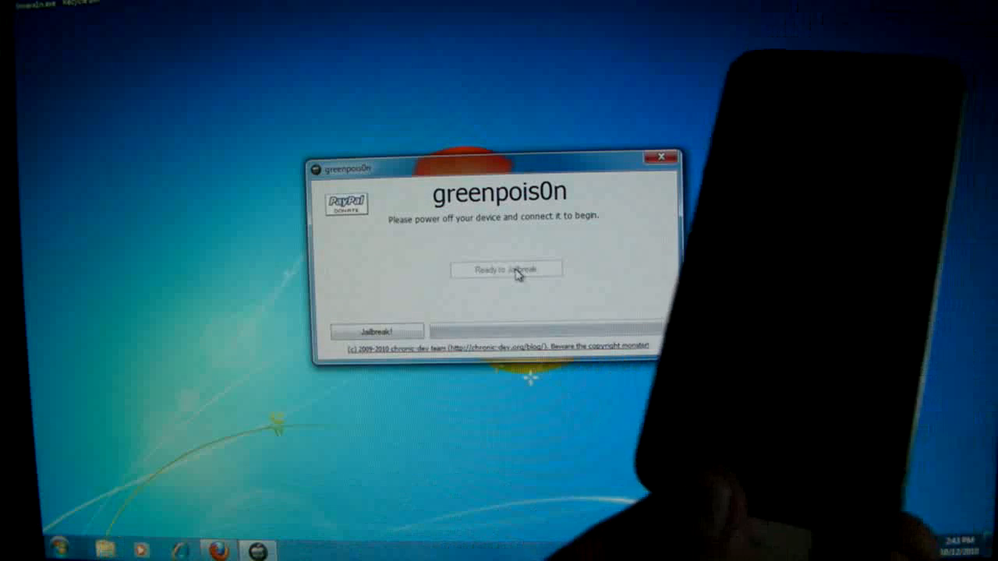
pyautogui.click(506, 269)
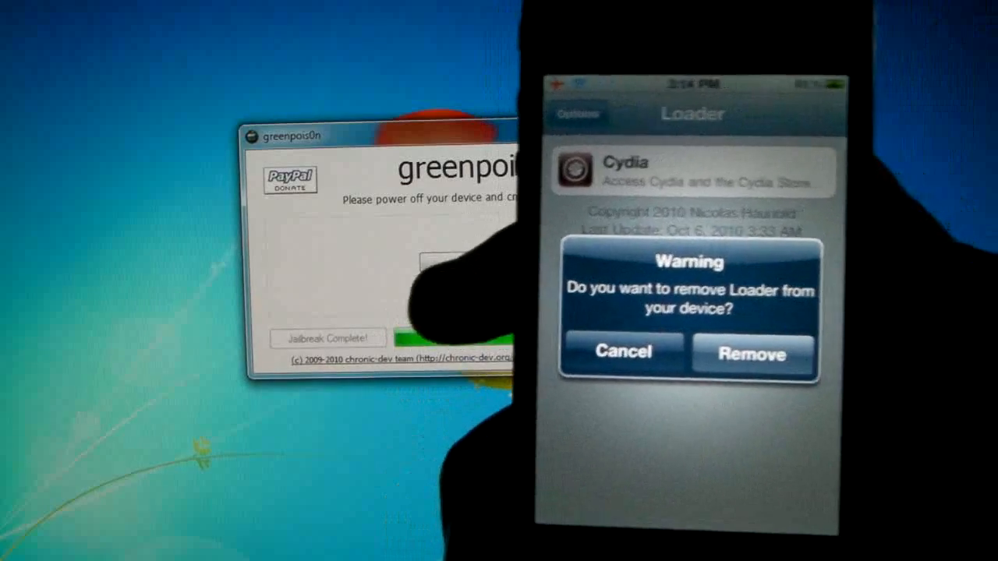
# - Cancel the Remove Loader warning after Cydia is installed
pyautogui.click(623, 352)
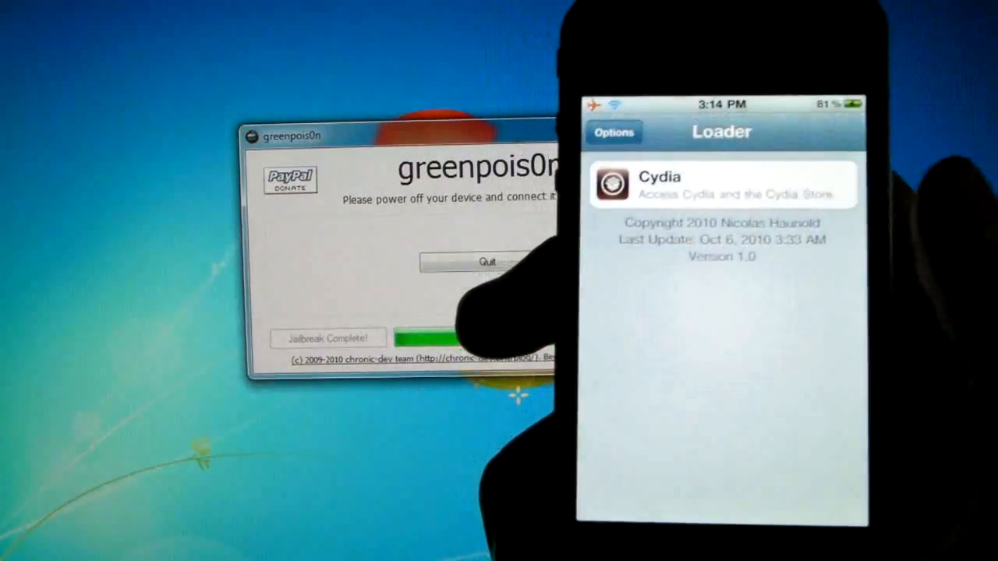